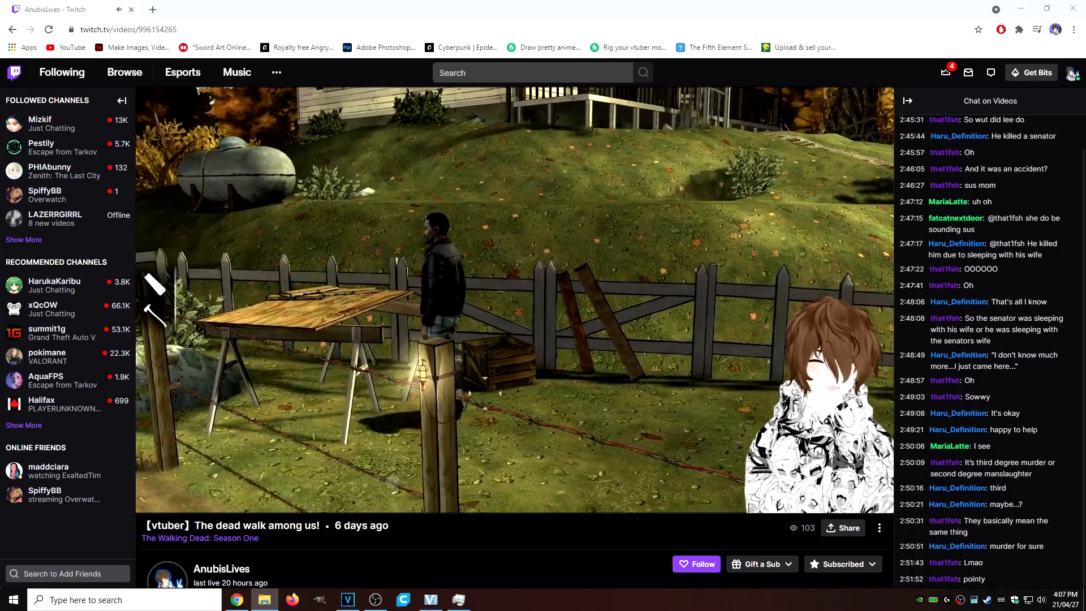
Create a new empty scene named Streaming and confirm it
left_click(485, 599)
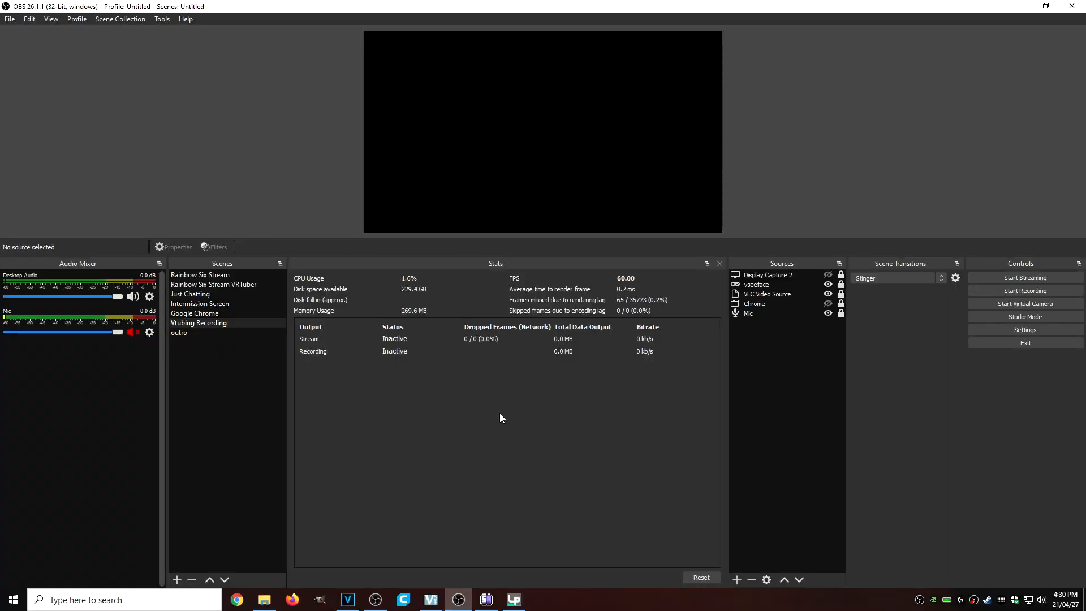
mouse_move(481, 388)
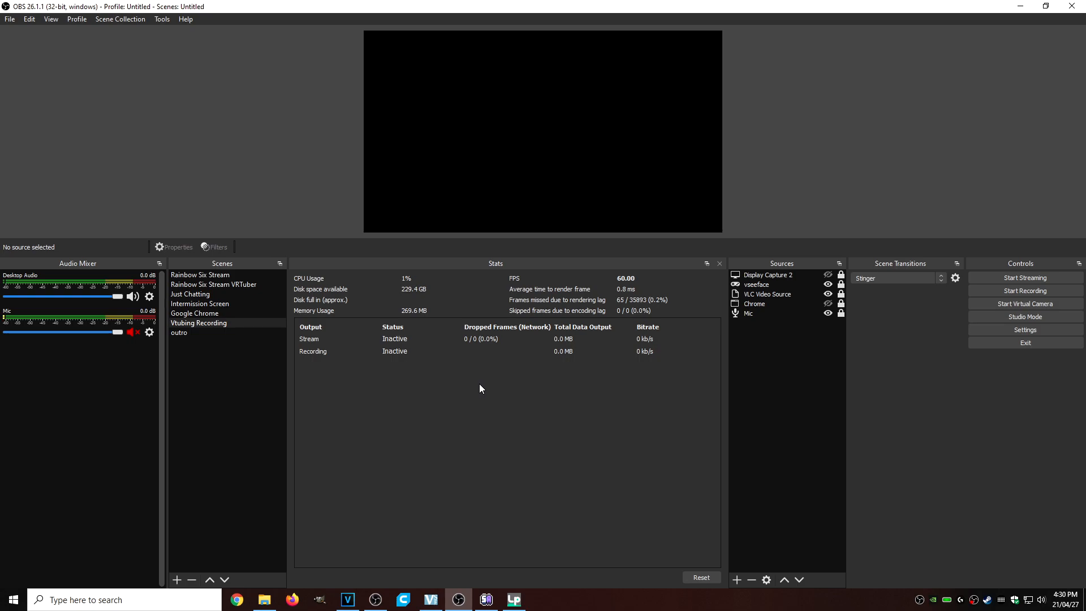
mouse_move(467, 392)
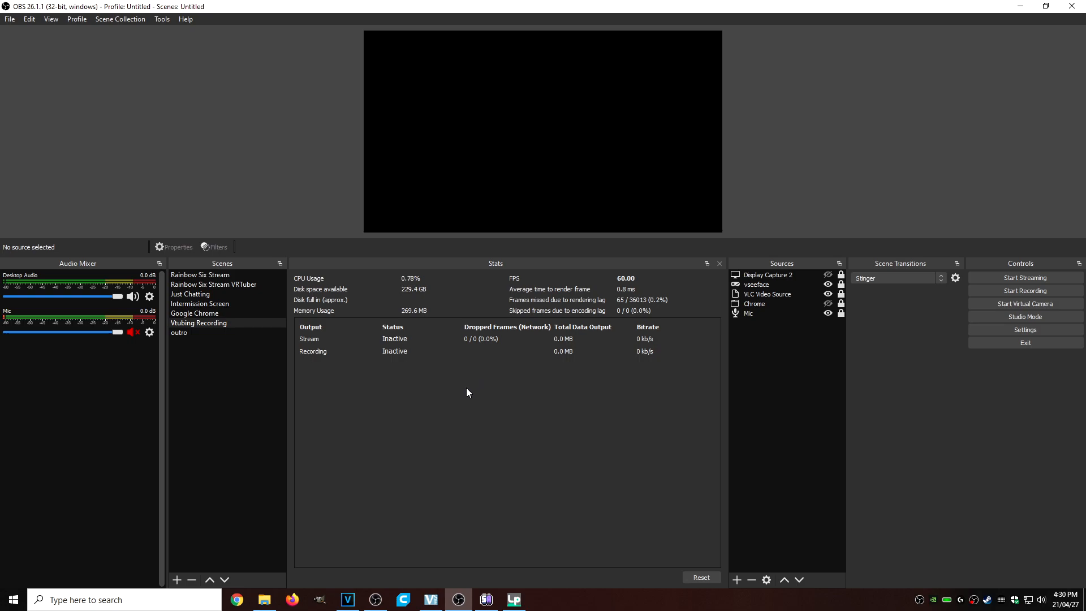
left_click(194, 314)
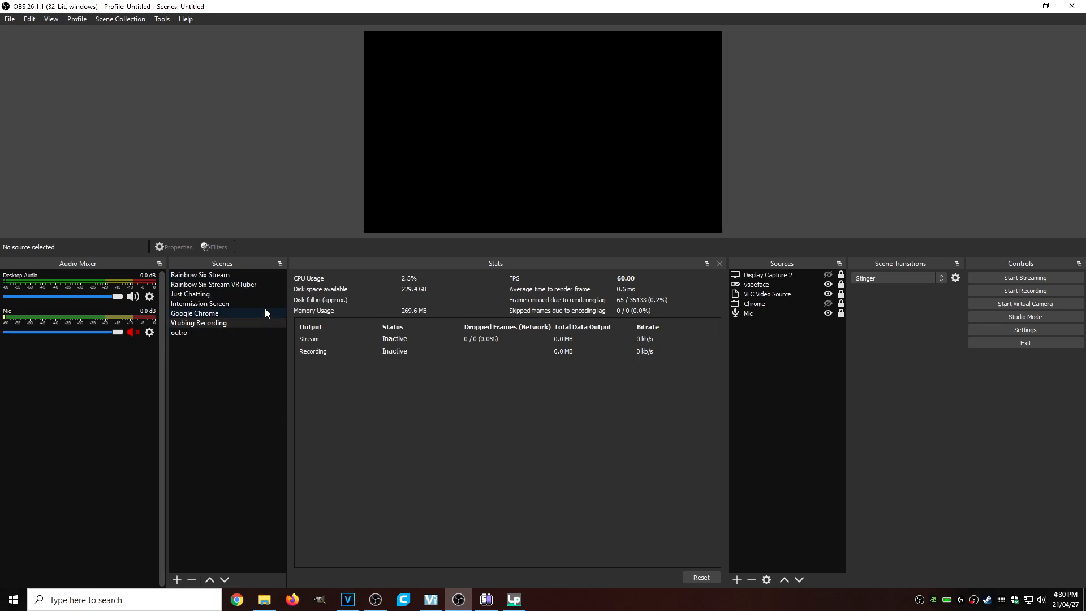
left_click(199, 323)
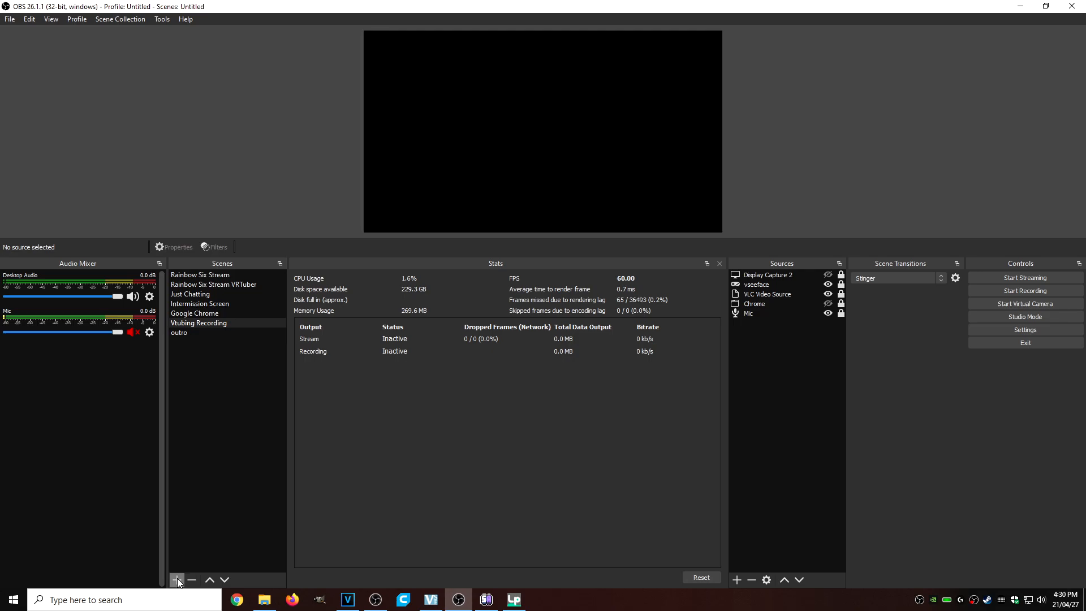
left_click(177, 579)
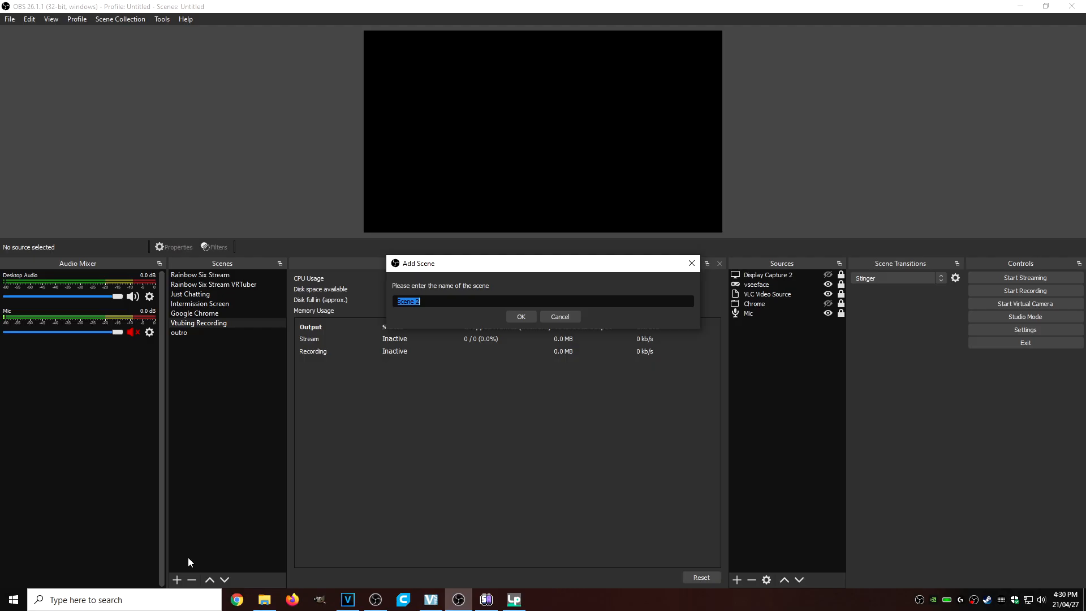
left_click(521, 317)
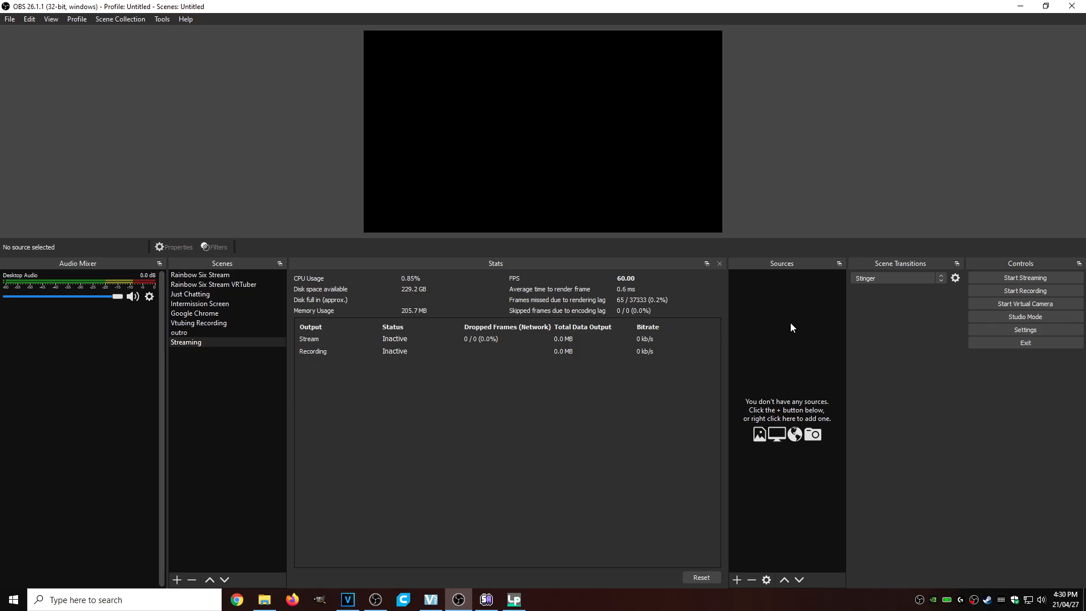
Add a Game Capture source 'Stream Avatars2' capturing the StreamAvatars.exe window specifically
left_click(736, 580)
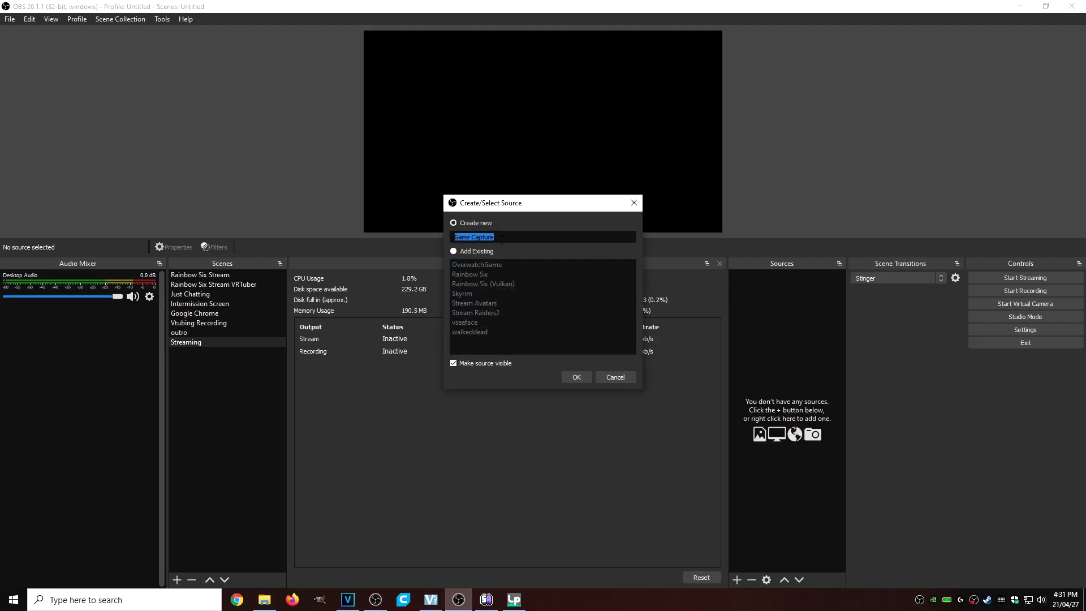
type("Stream")
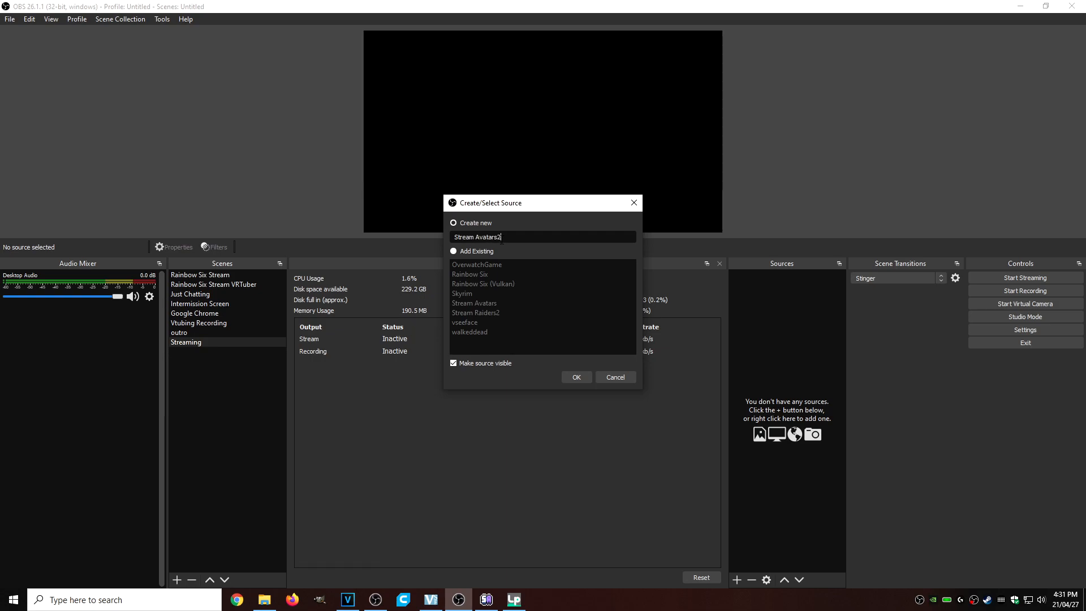
left_click(575, 377)
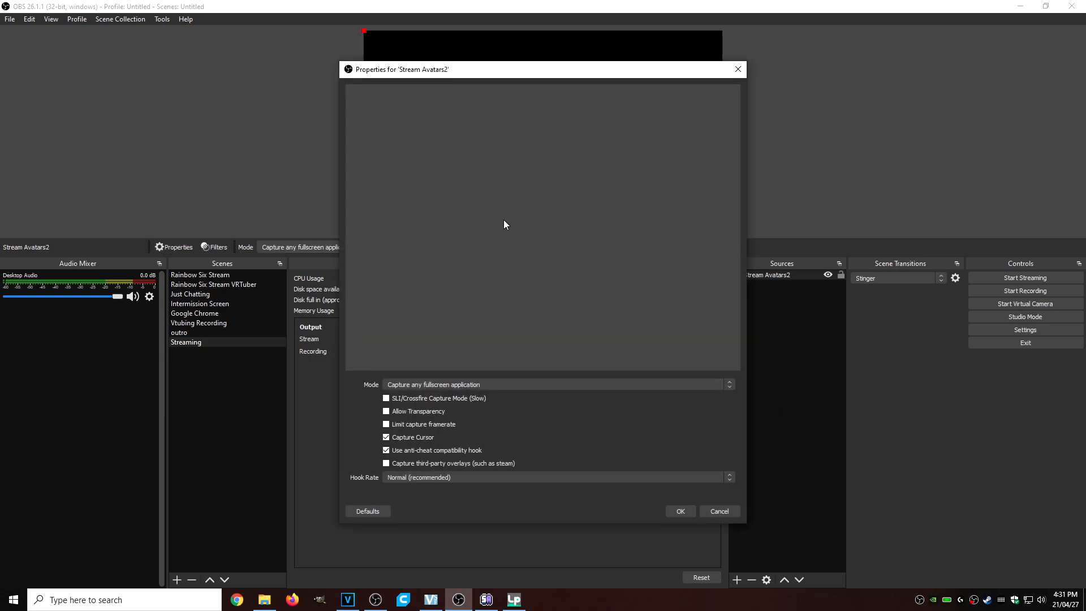
left_click(557, 385)
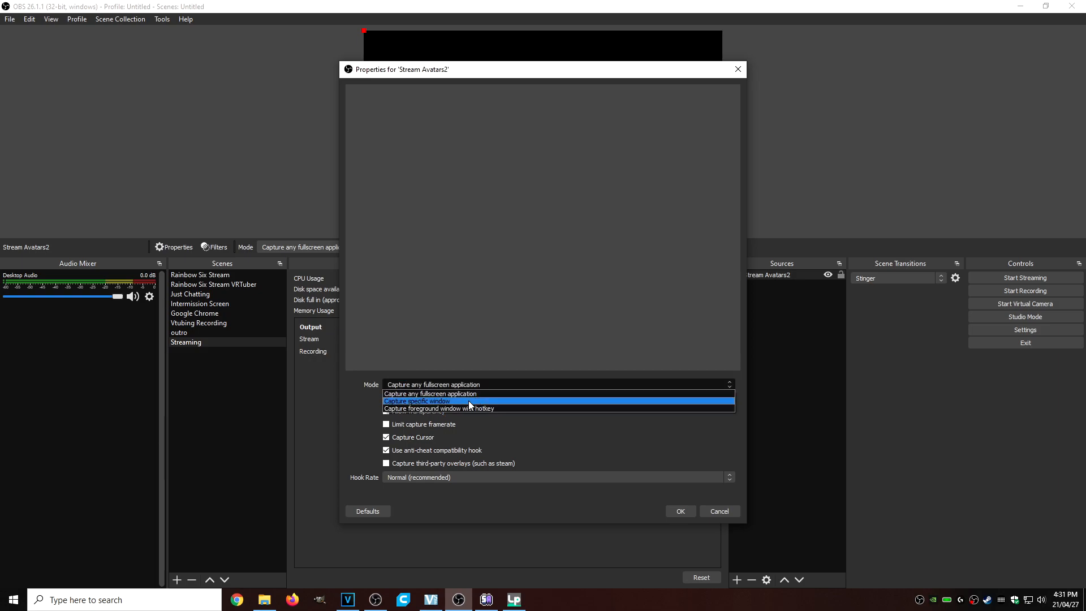
left_click(417, 400)
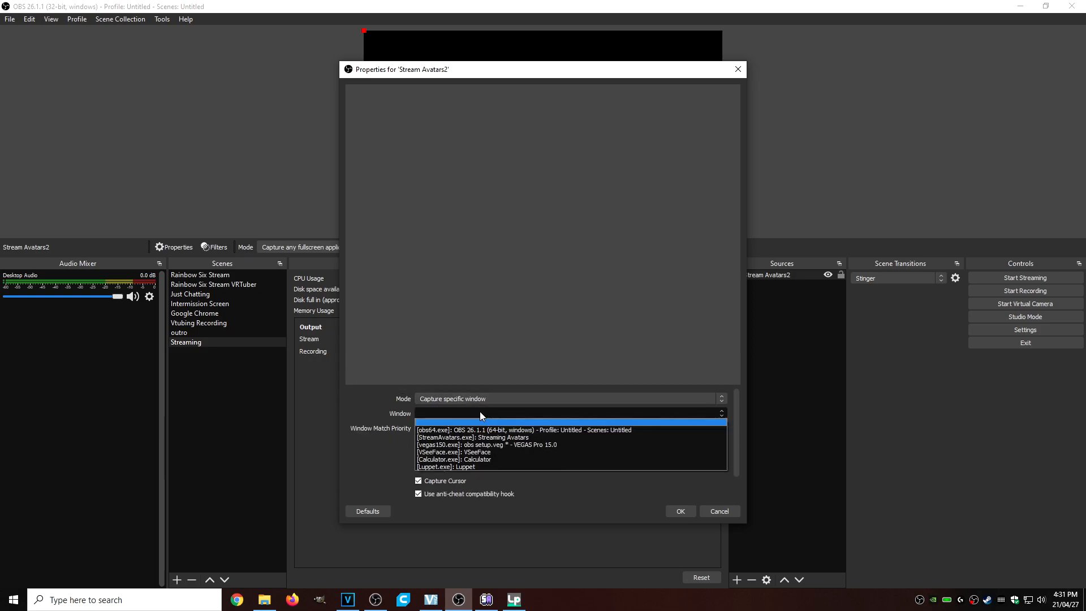
left_click(474, 437)
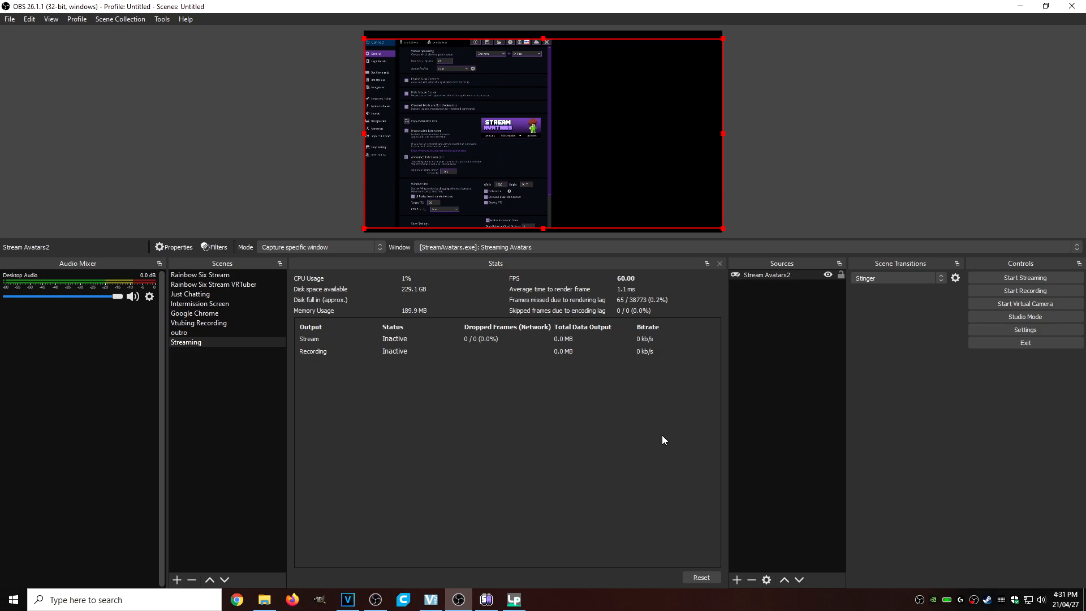
mouse_move(589, 409)
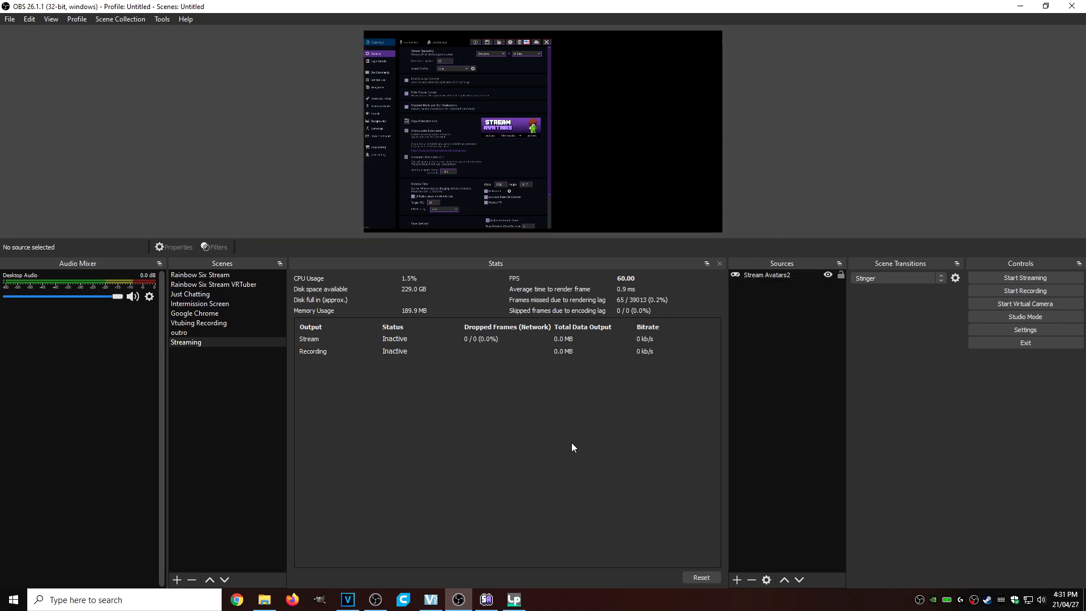
mouse_move(680, 539)
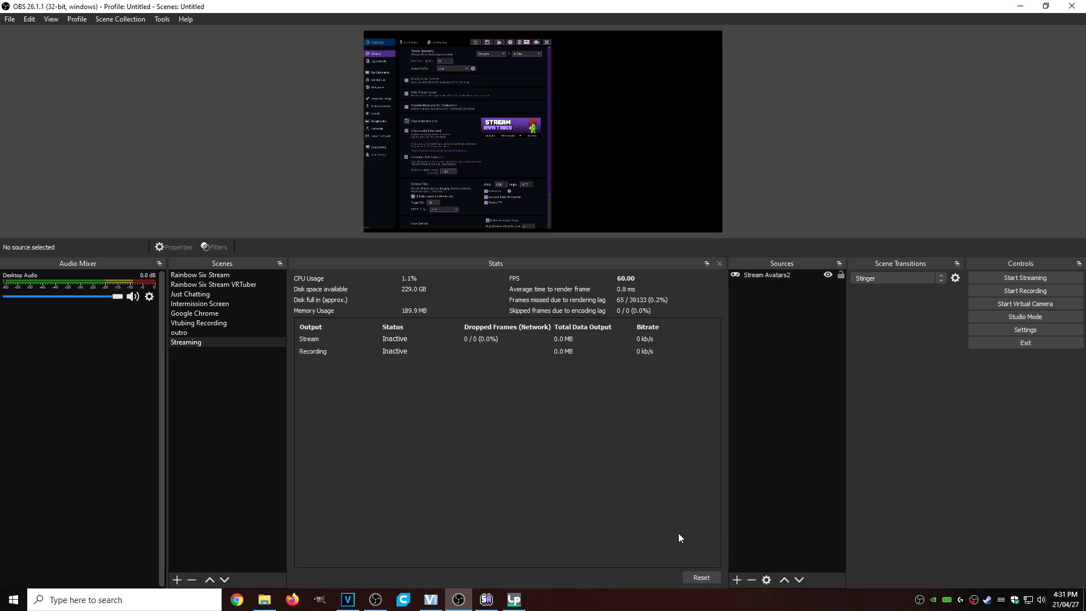
Add a second Game Capture source named Luppet2 to the scene
left_click(736, 580)
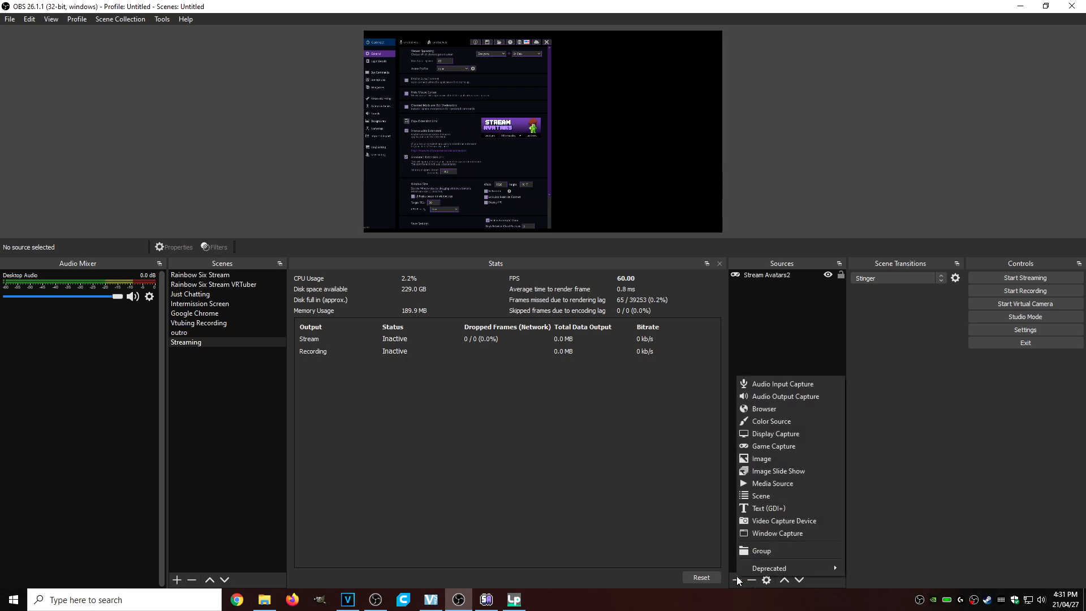
mouse_move(773, 445)
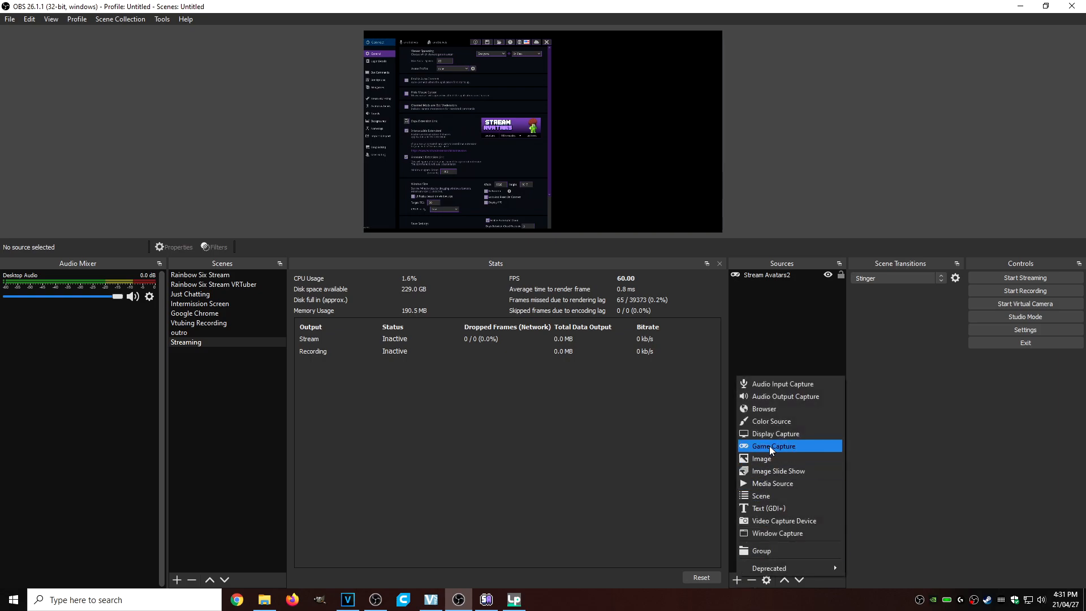
left_click(773, 446)
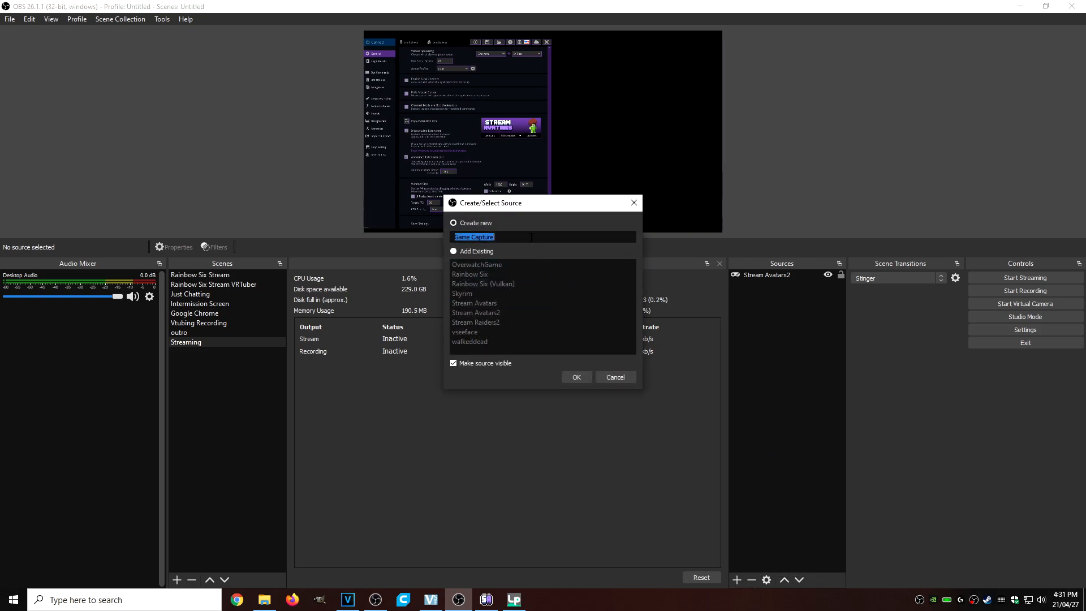
type("k")
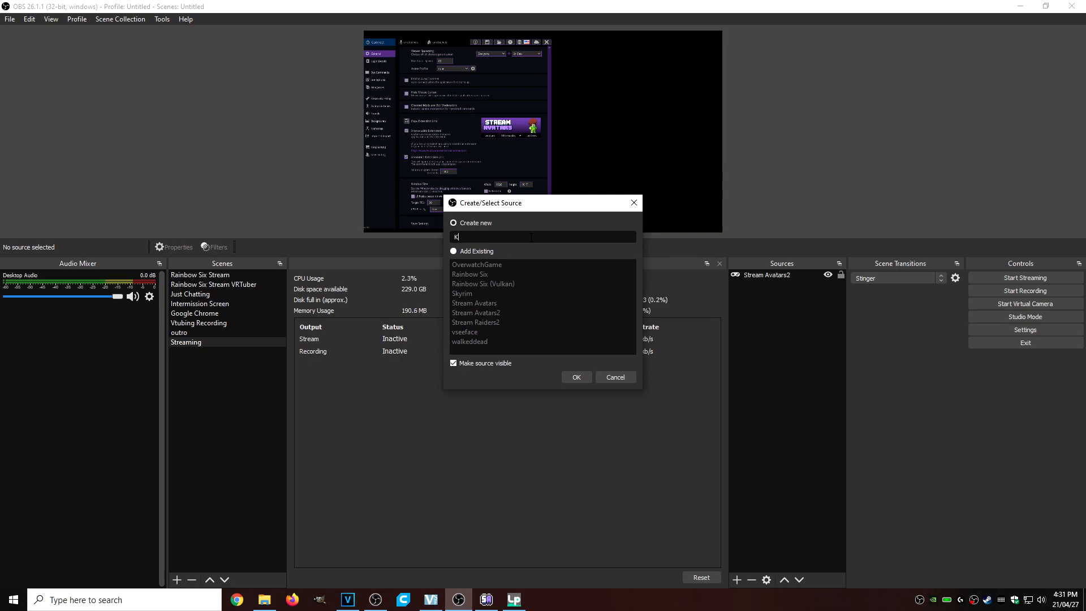
type("Luppet2")
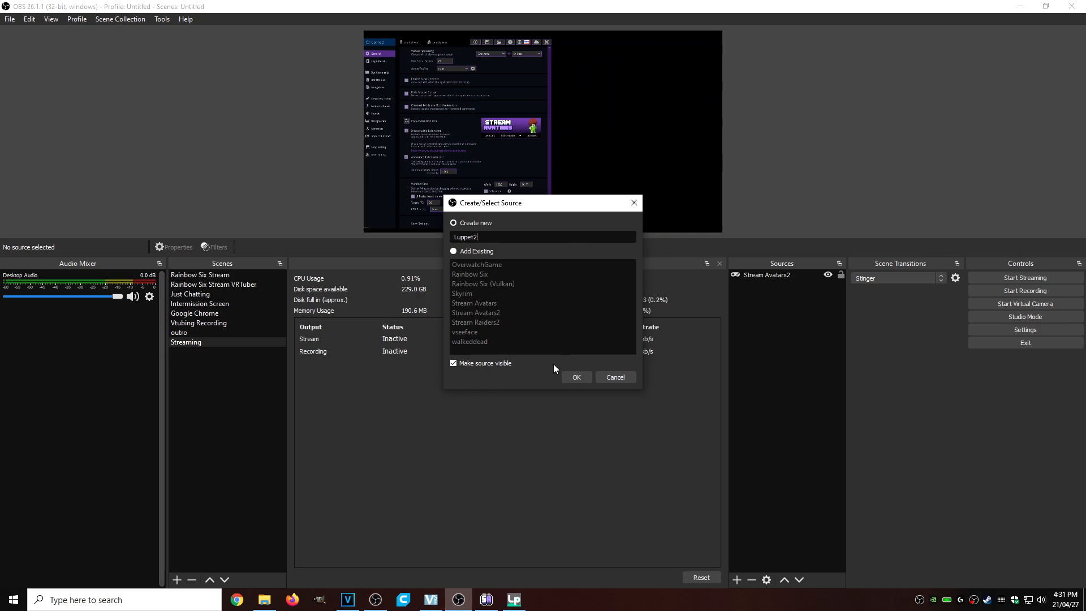
left_click(576, 377)
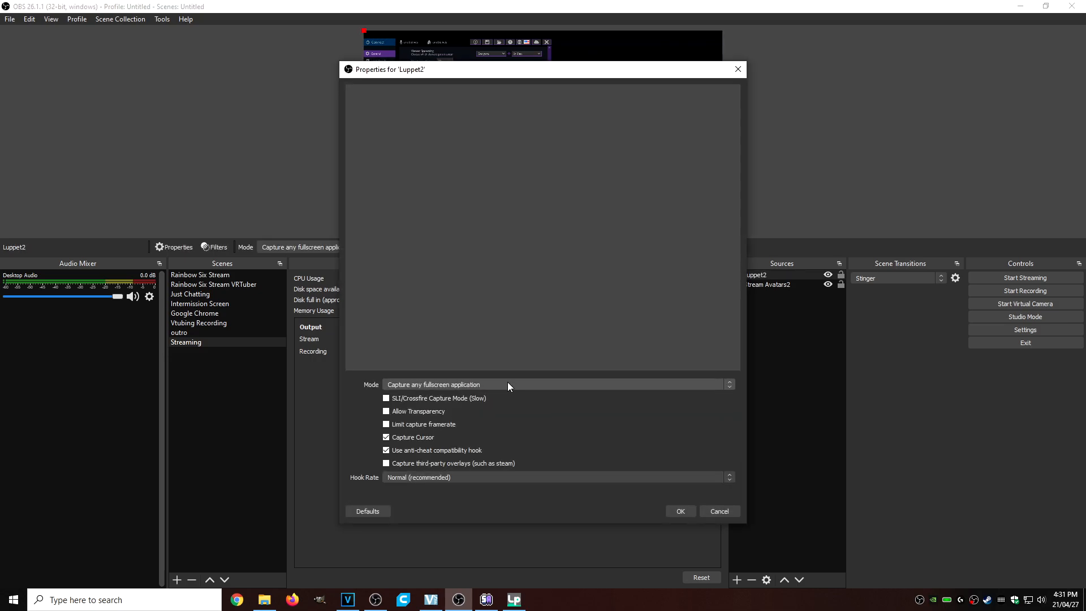
Set Luppet2 to capture the [Luppet.exe]: Luppet window with Allow Transparency enabled
left_click(556, 385)
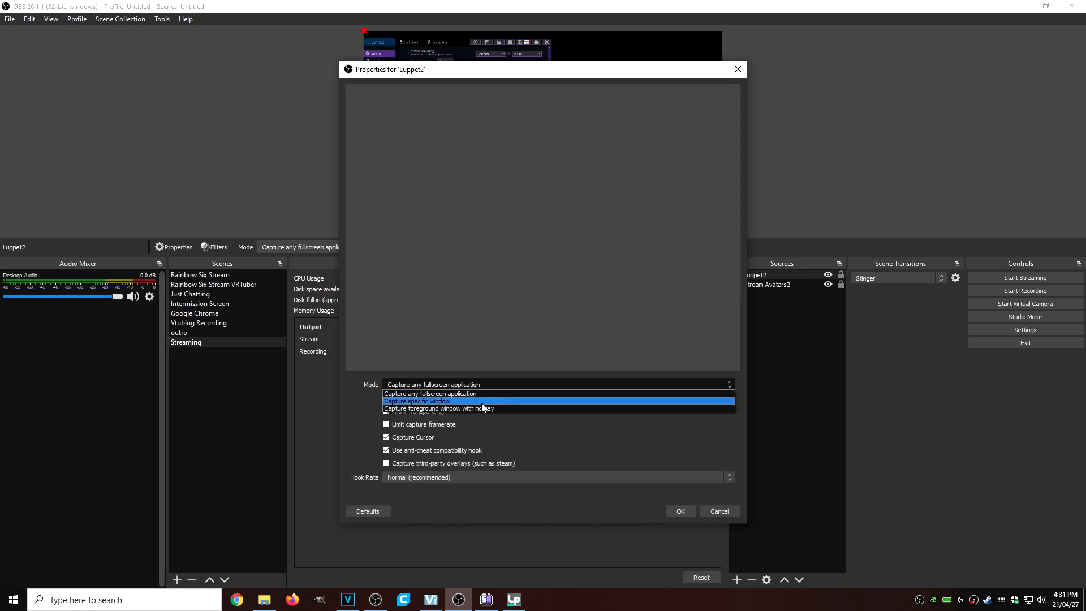
left_click(416, 401)
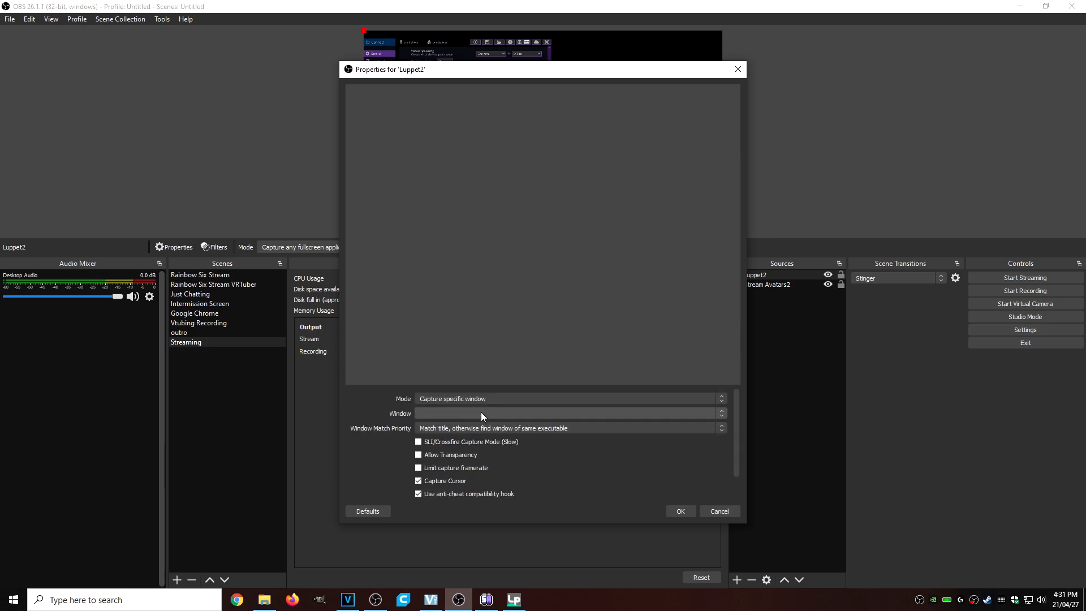
left_click(568, 414)
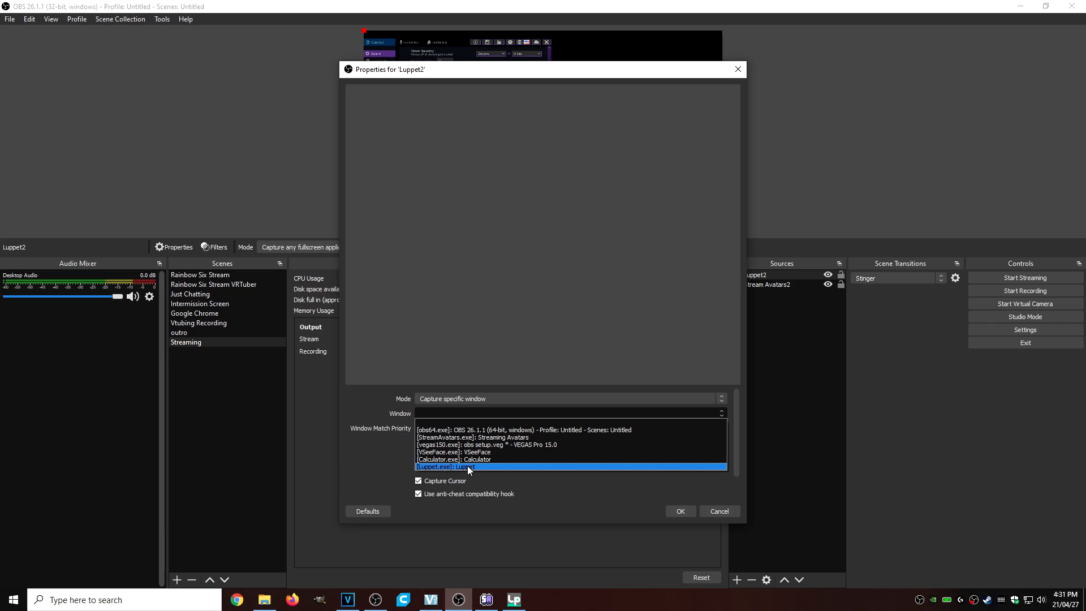
left_click(453, 467)
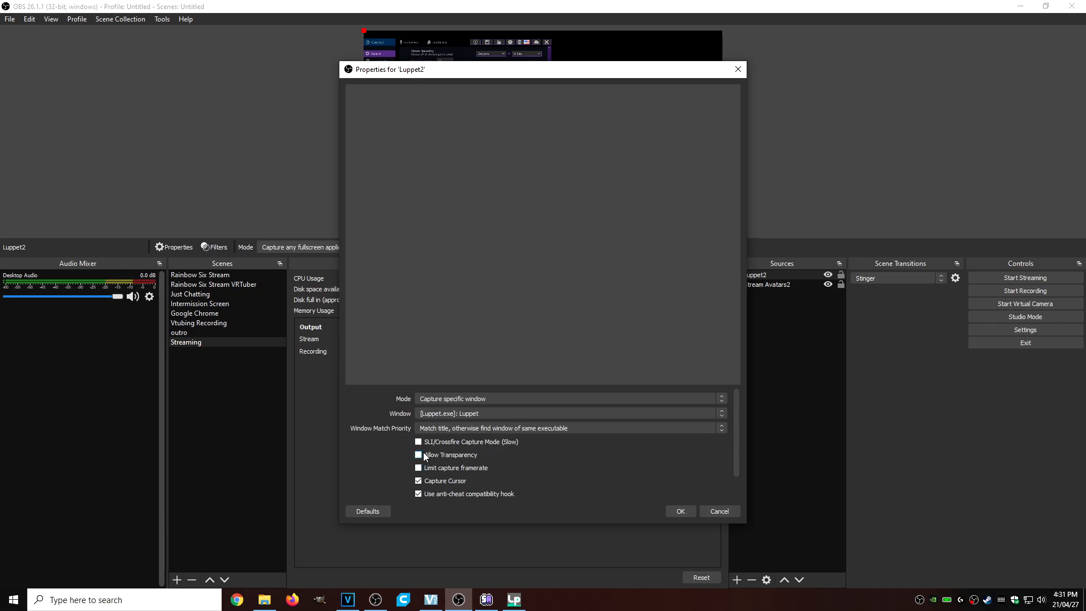
left_click(419, 455)
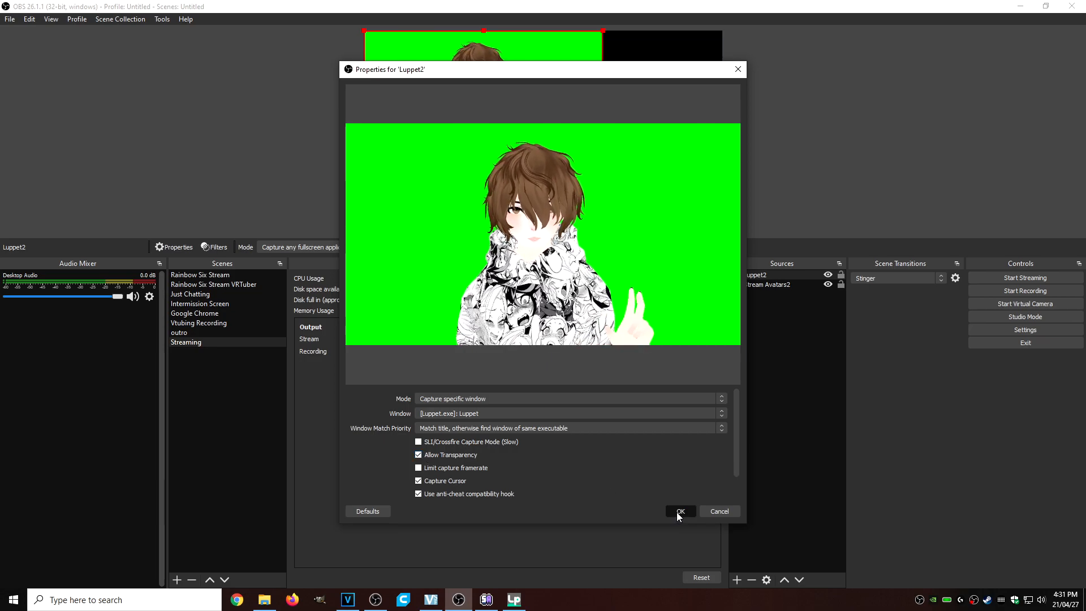
left_click(681, 511)
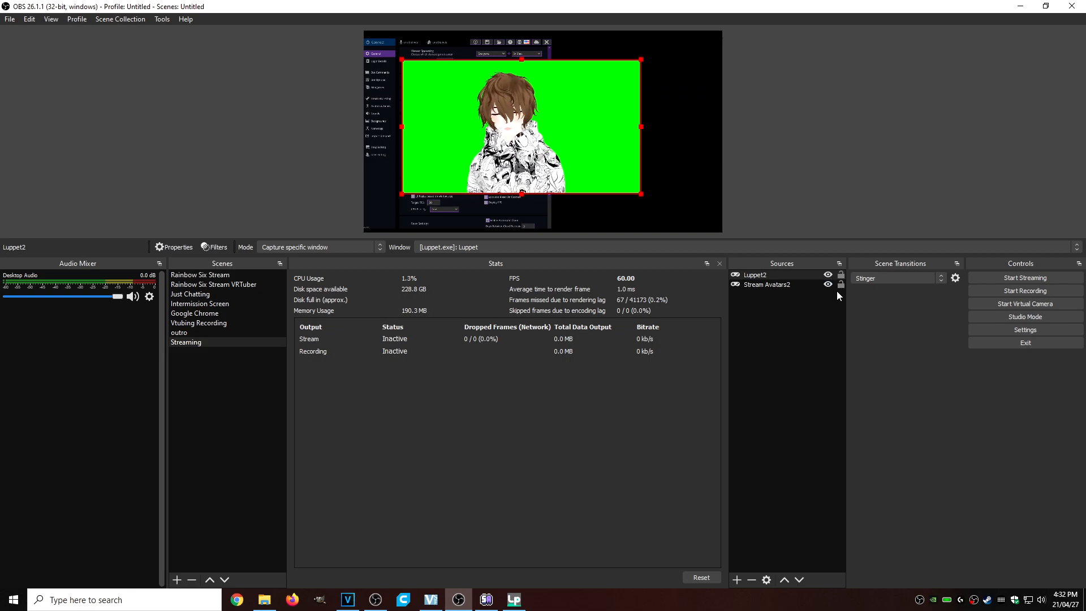
Add a default-named Chroma Key filter to Luppet2 so its green background is removed
left_click(770, 284)
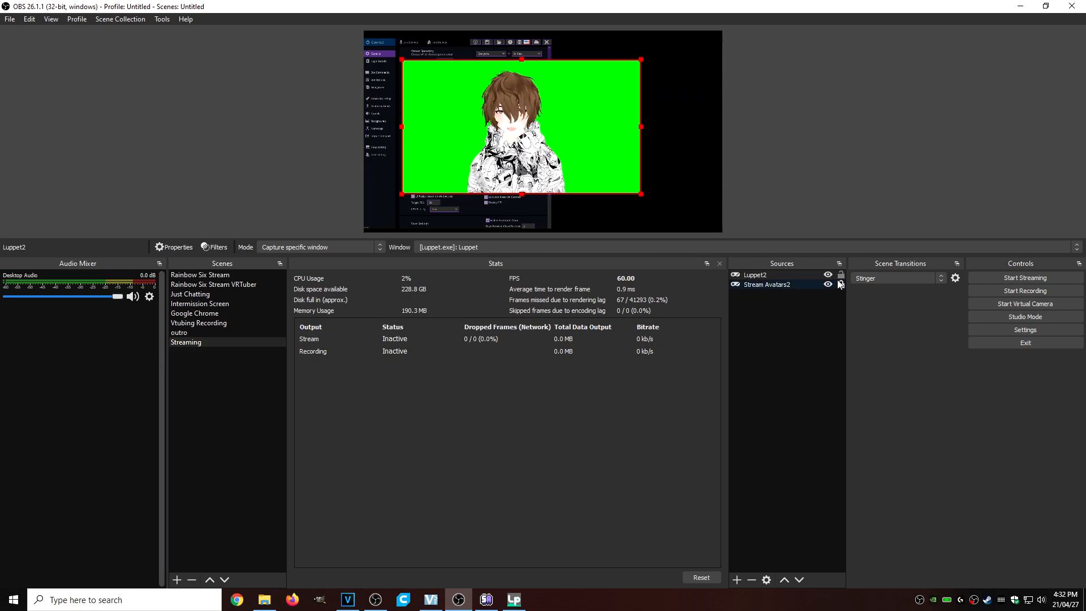
right_click(753, 273)
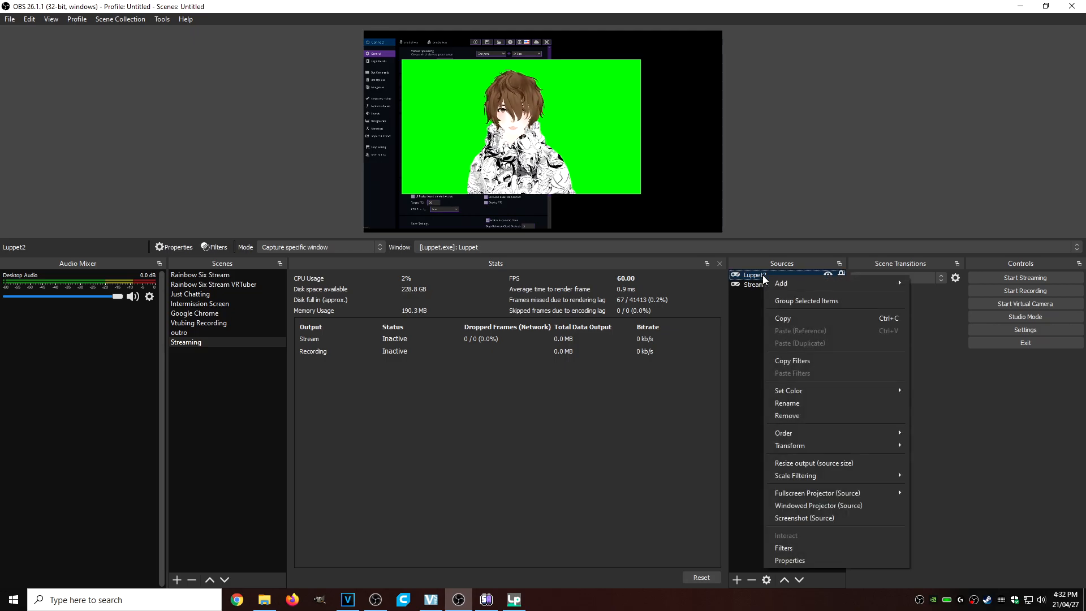
mouse_move(810, 552)
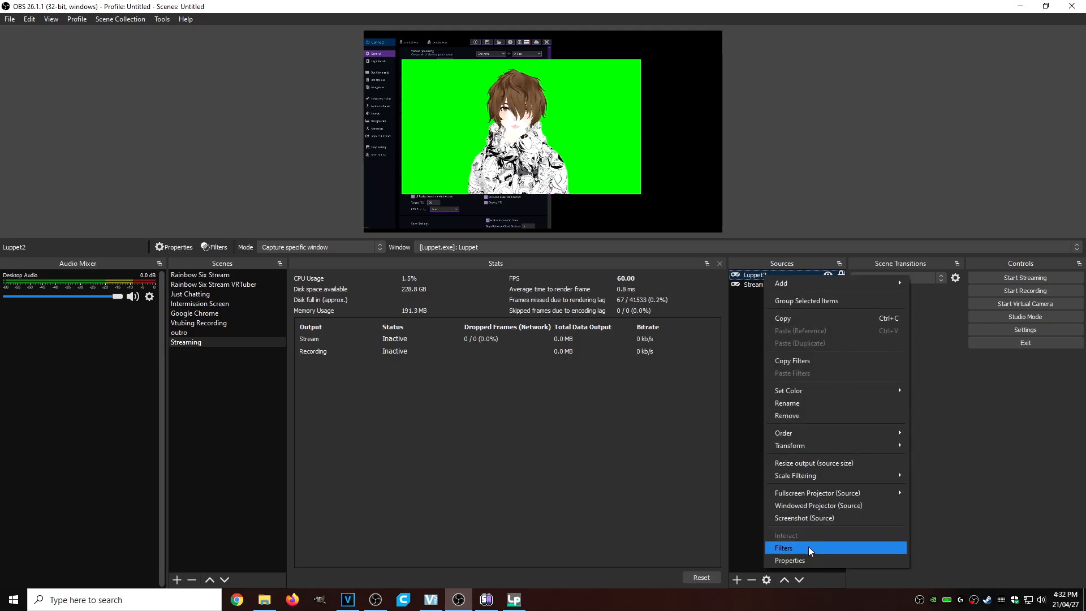
left_click(784, 547)
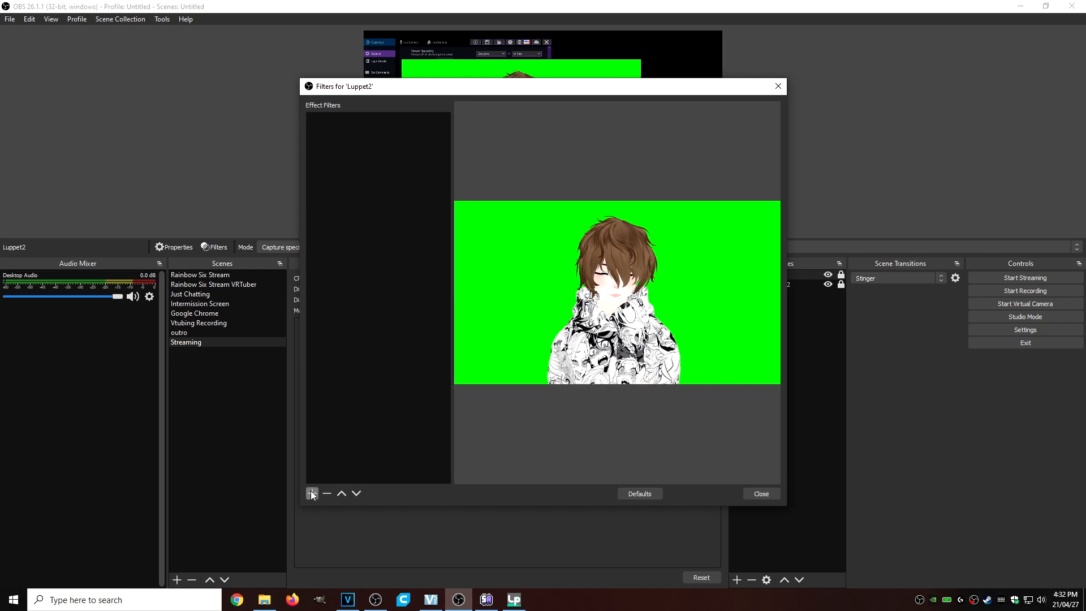
left_click(313, 493)
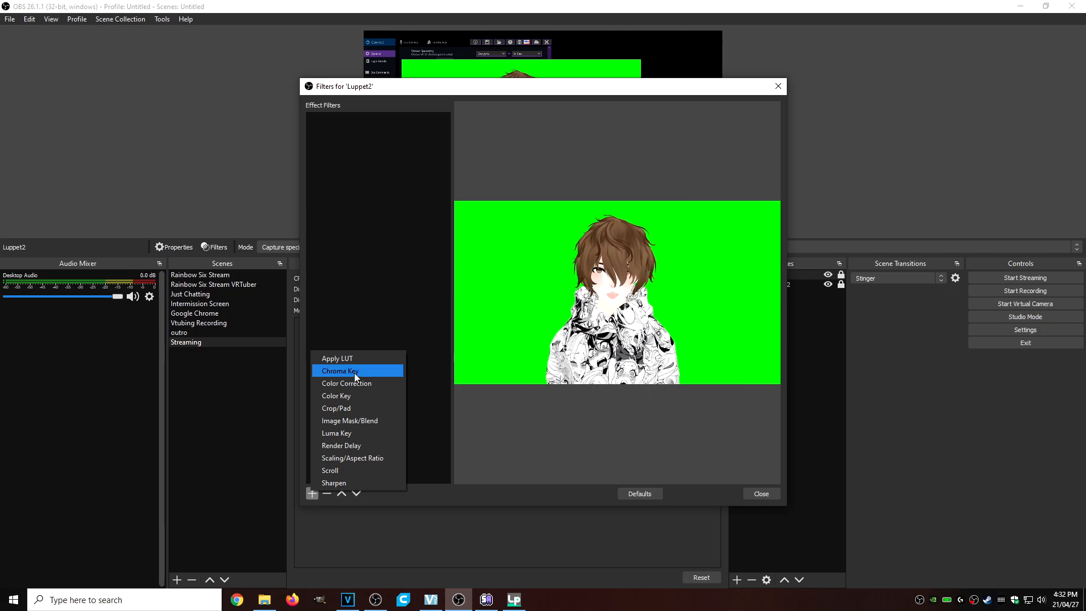
left_click(341, 371)
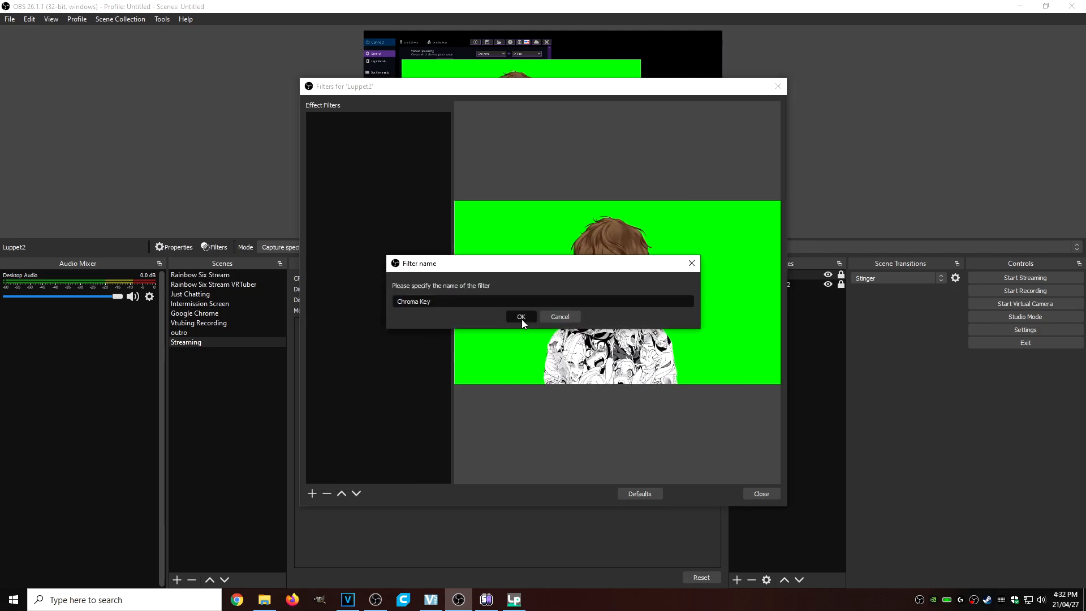
left_click(521, 316)
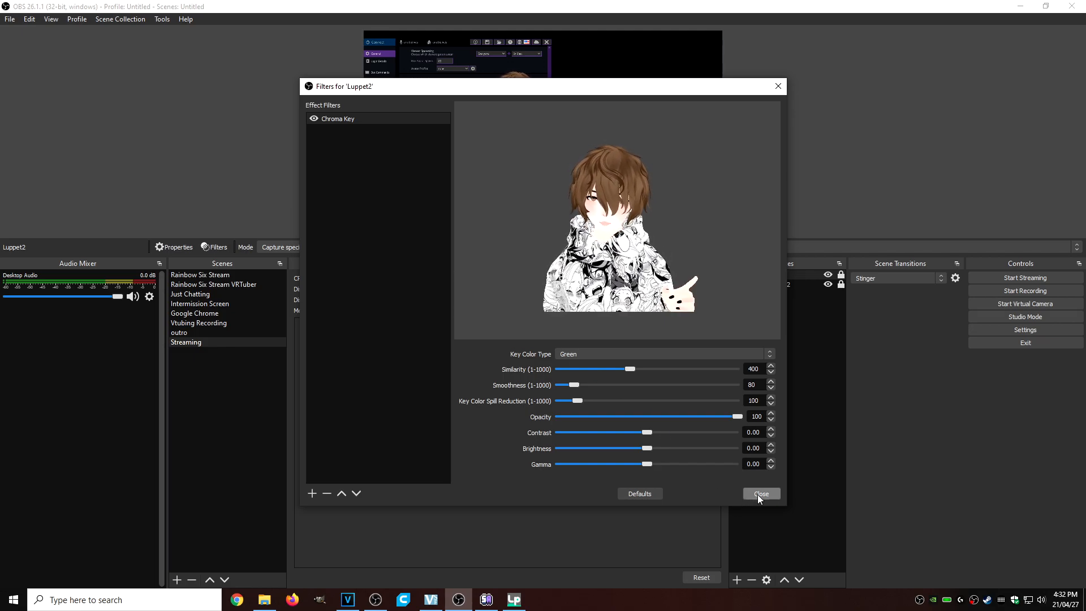
left_click(760, 493)
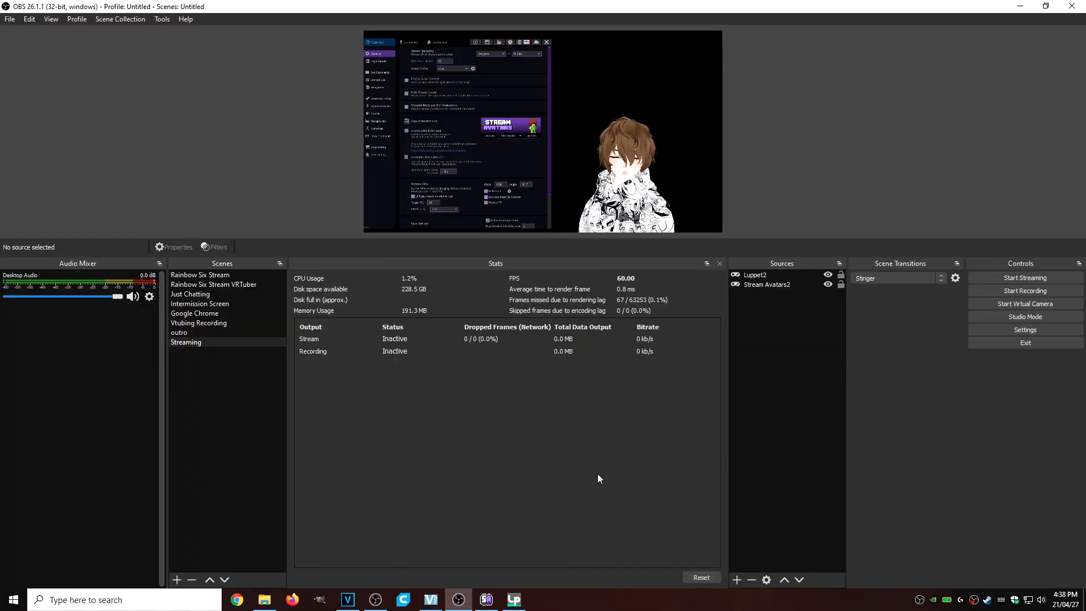
Select sources in the list while adding the Main Stream Overlay with Webcam source
left_click(755, 275)
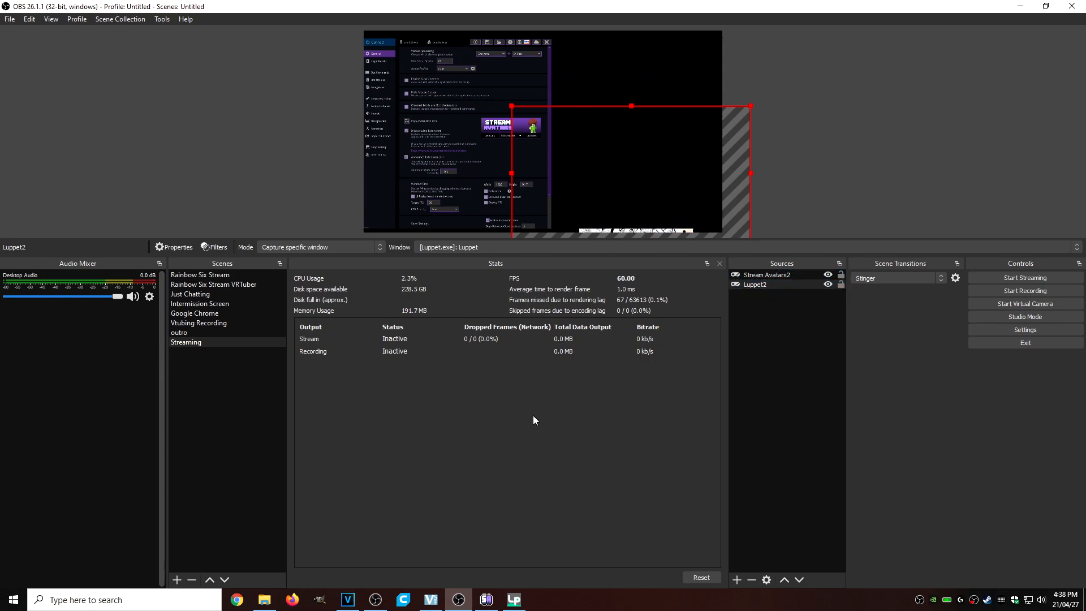
left_click(758, 285)
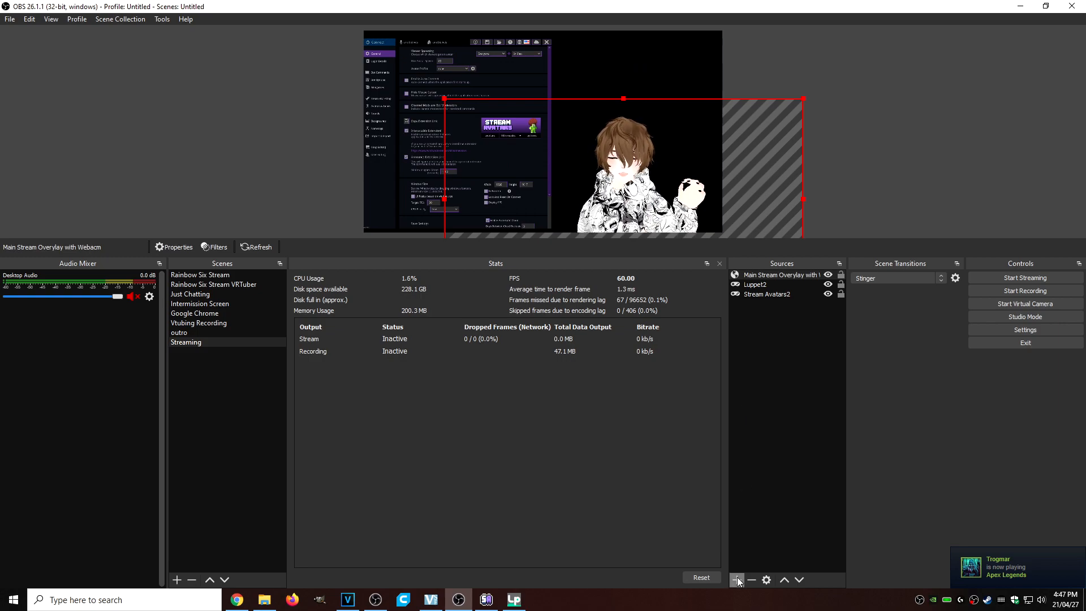
left_click(737, 579)
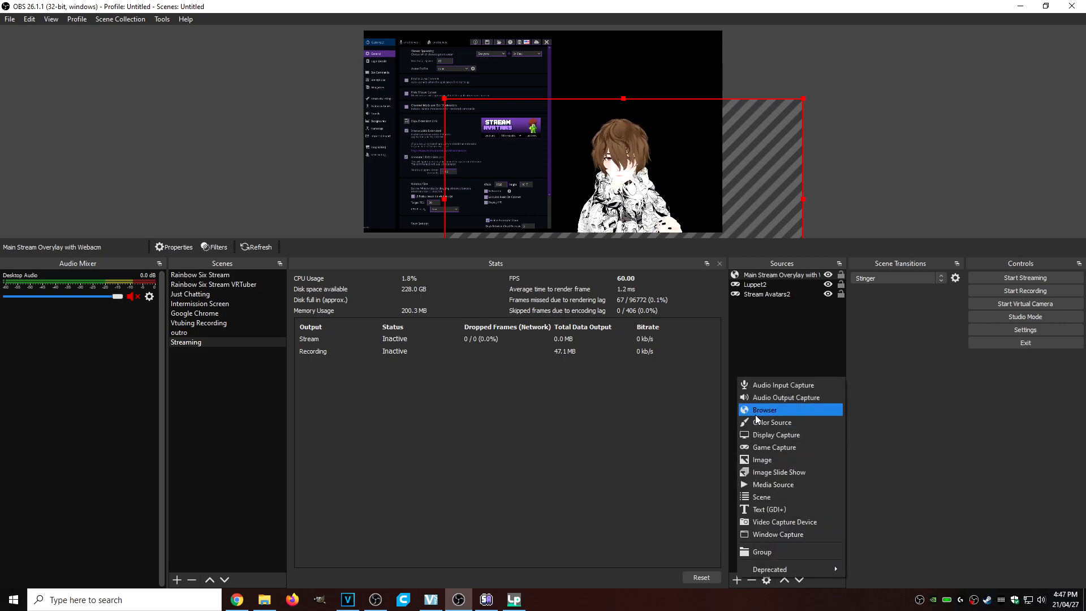
left_click(765, 410)
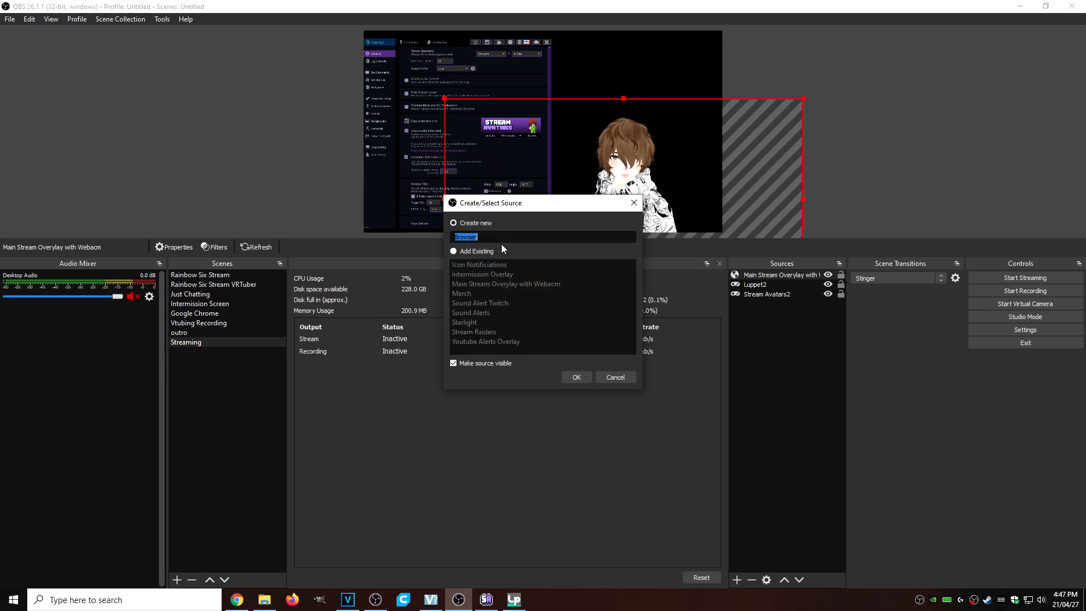
left_click(576, 377)
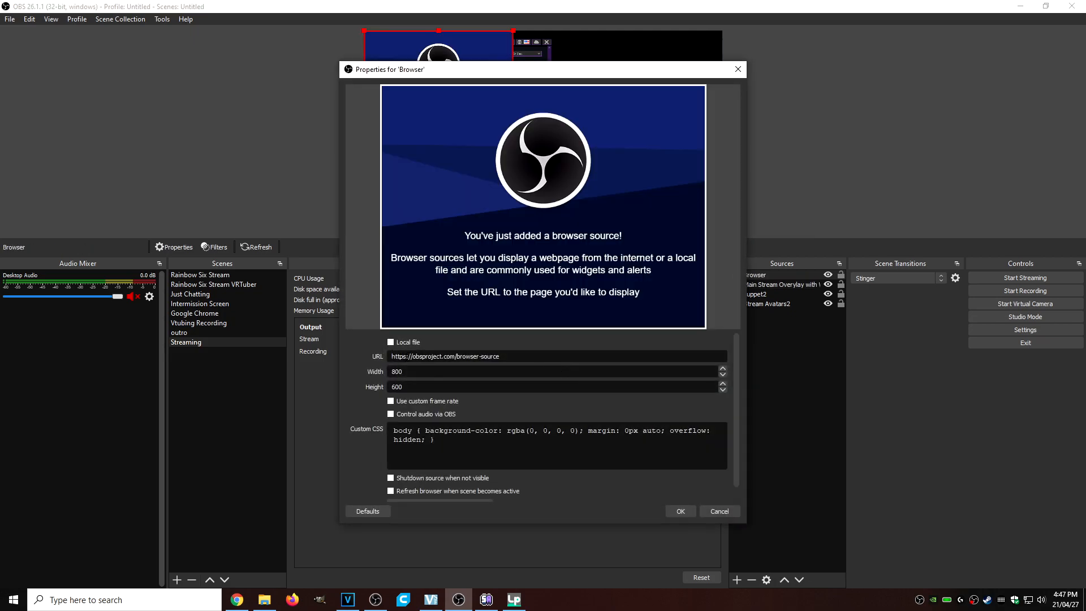
triple_click(444, 356)
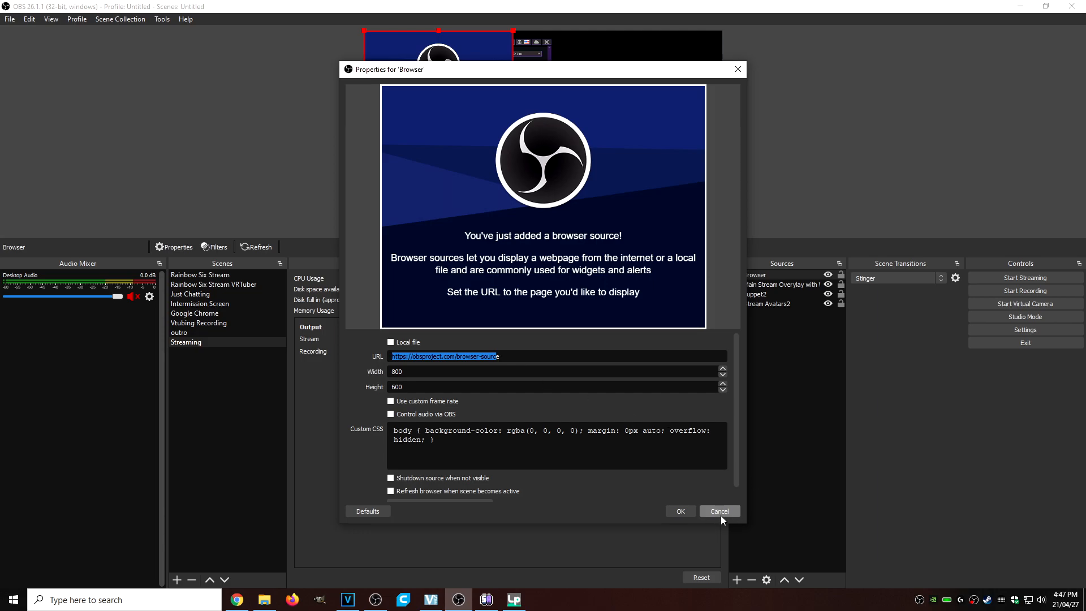
left_click(718, 511)
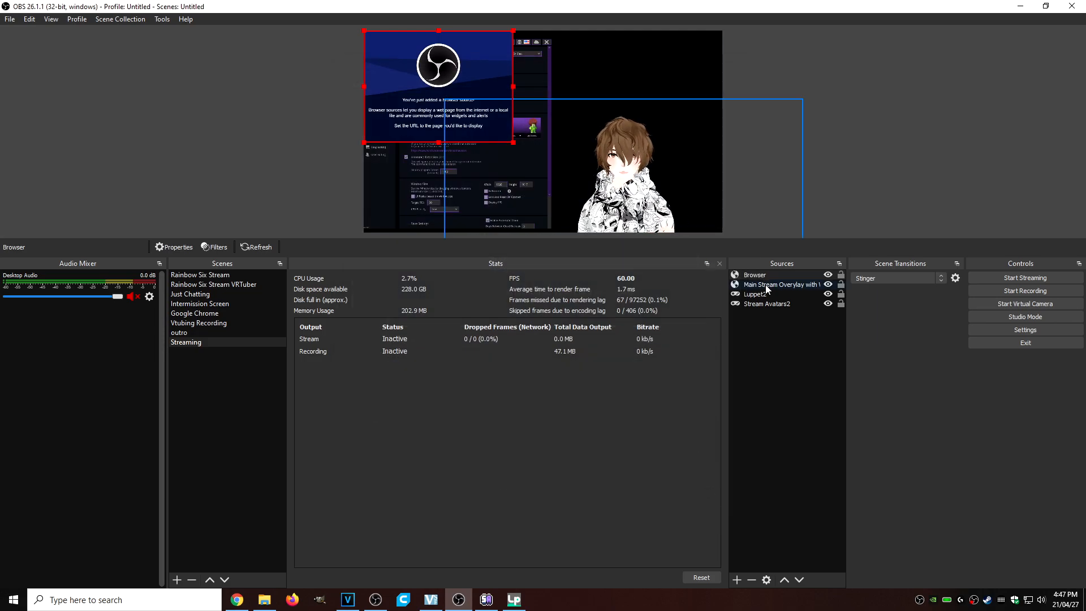
right_click(755, 273)
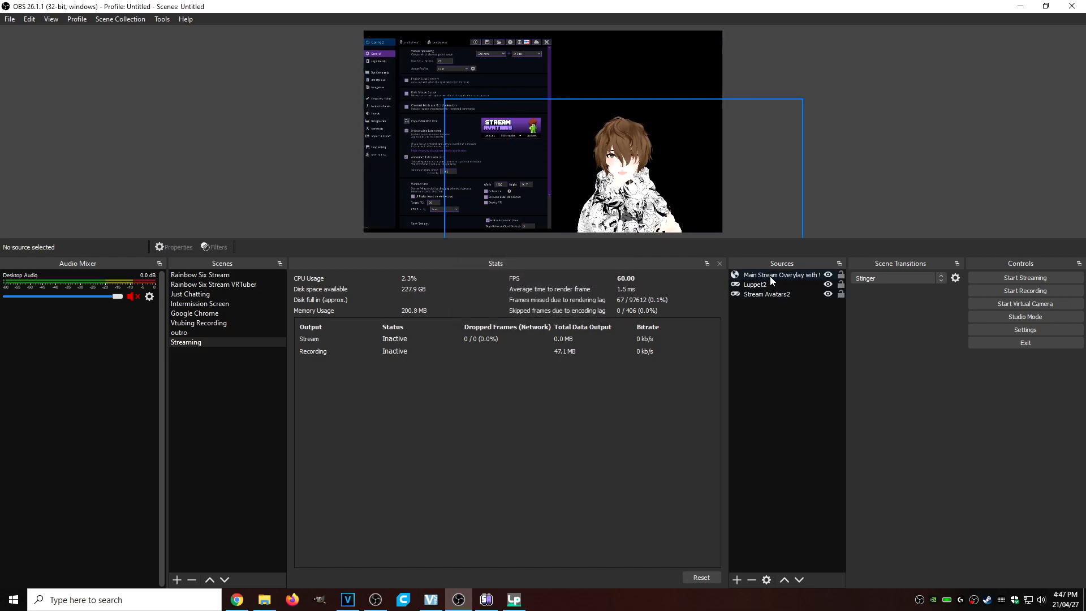
Select Luppet2 and then Main Stream Overlay with Webcam to reorder them in Sources
left_click(783, 275)
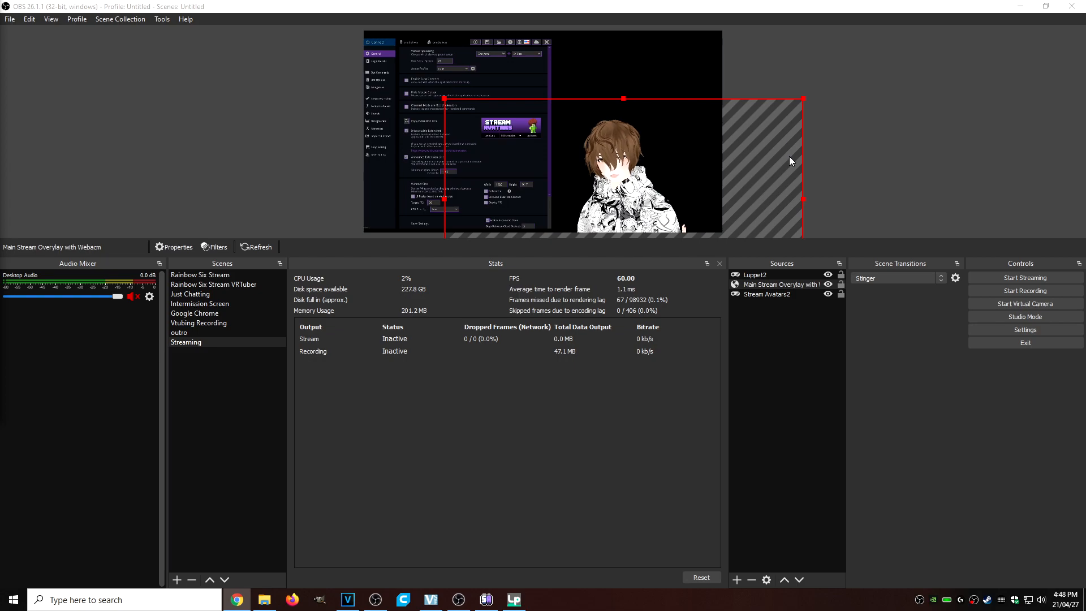
left_click(776, 275)
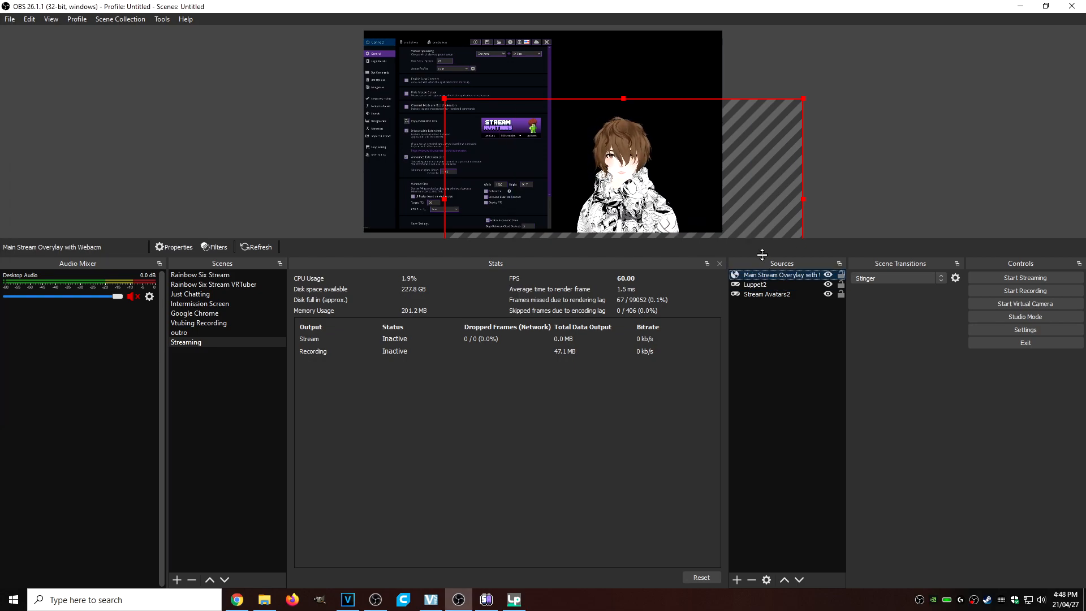